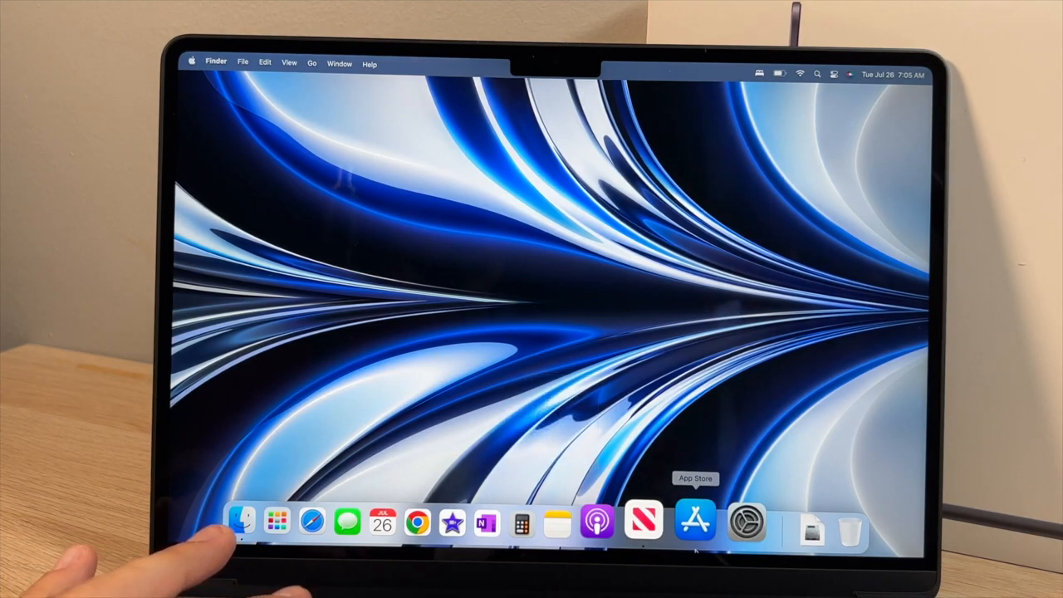
- Raise the screen brightness and launch System Preferences from the Dock
key(brightness_up)
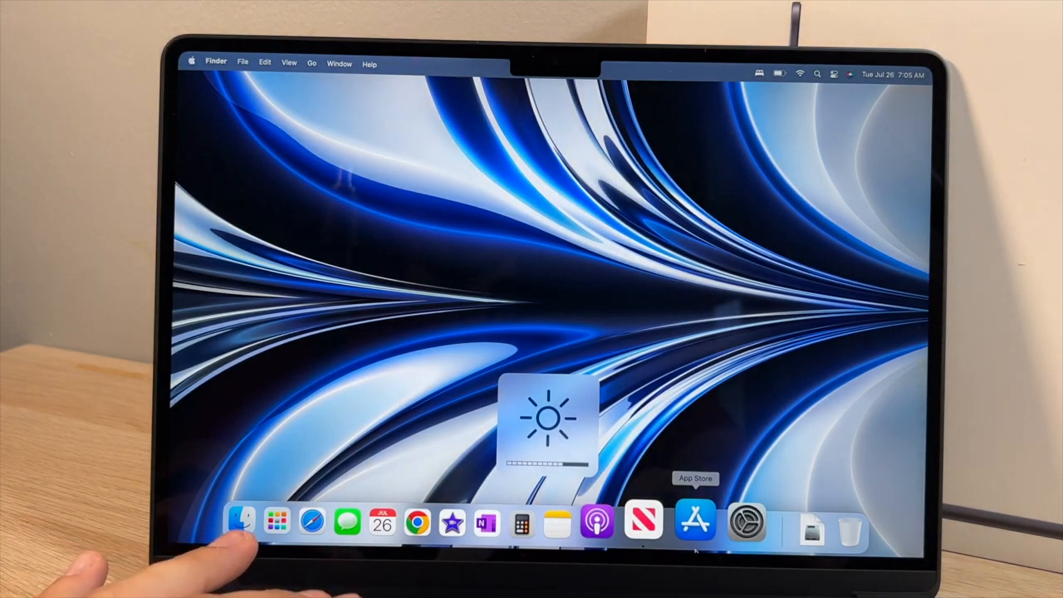
click(745, 524)
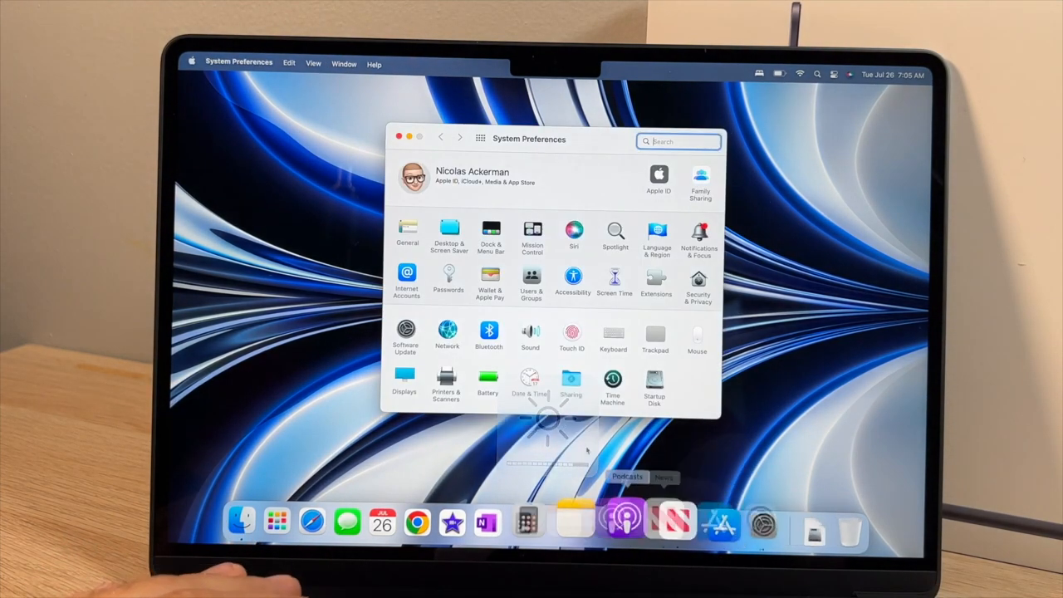
- In Desktop & Screen Saver, preview Motion Green, then set Motion Blue and close
click(449, 232)
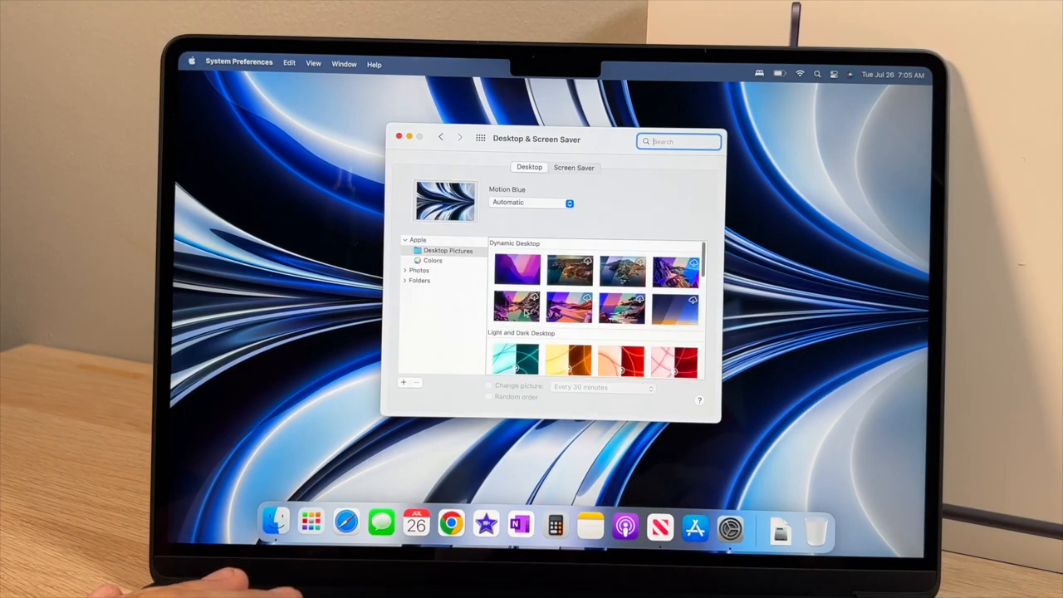
scroll(down, 3)
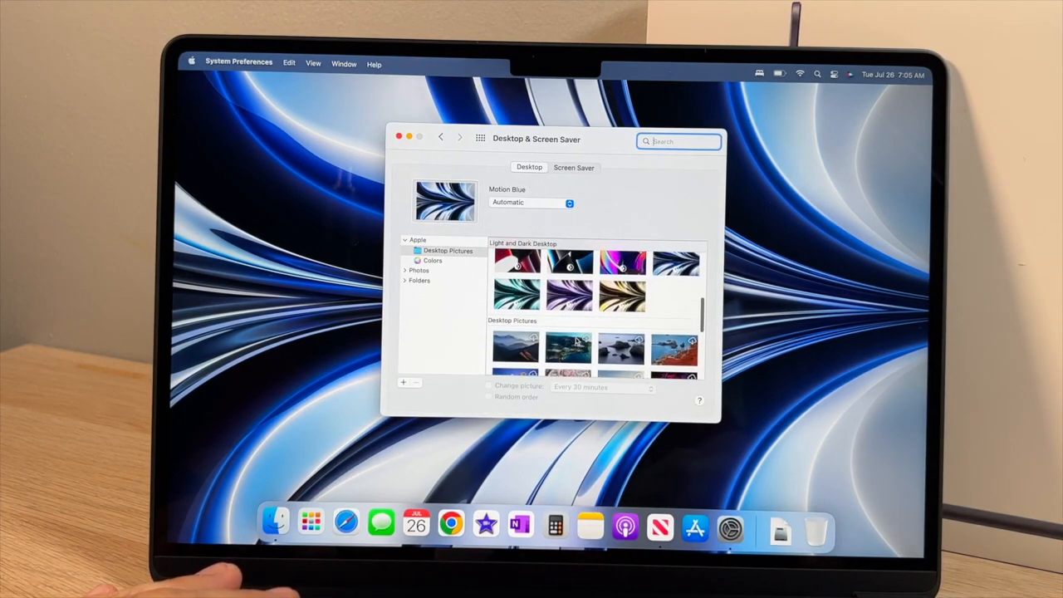
click(623, 294)
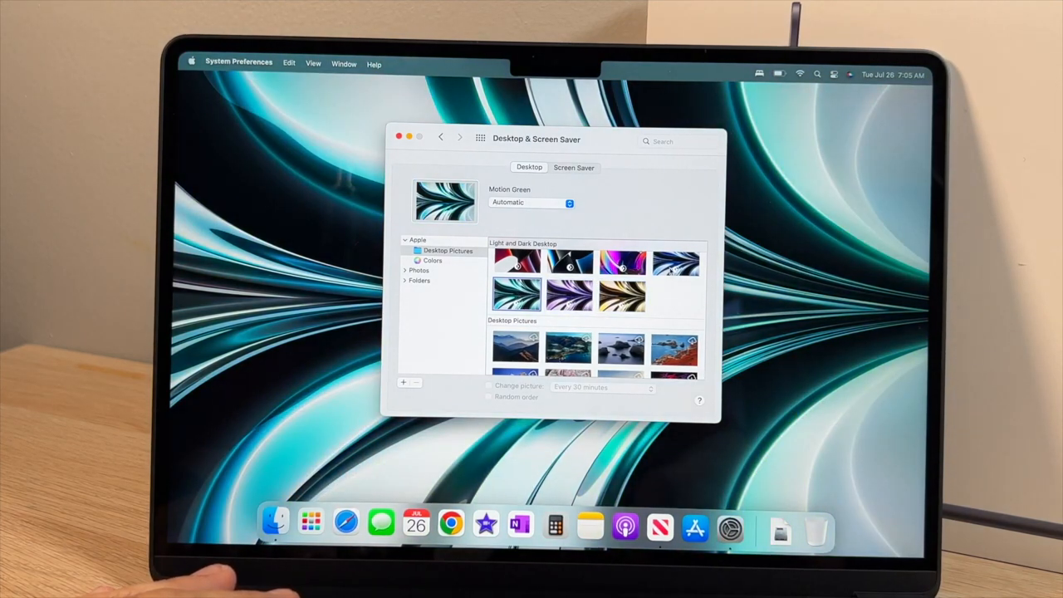
click(677, 261)
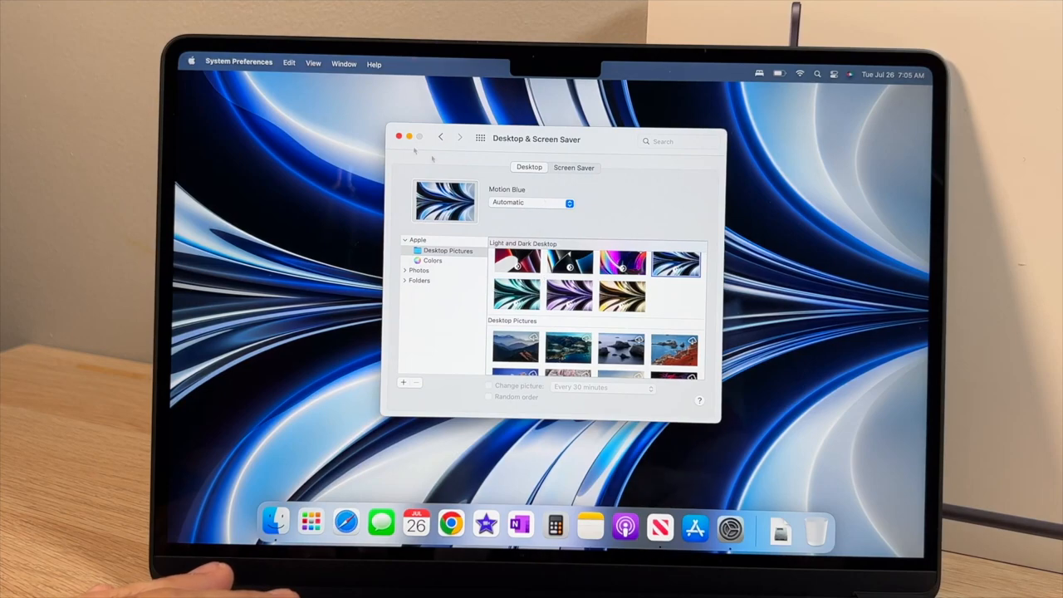
click(398, 137)
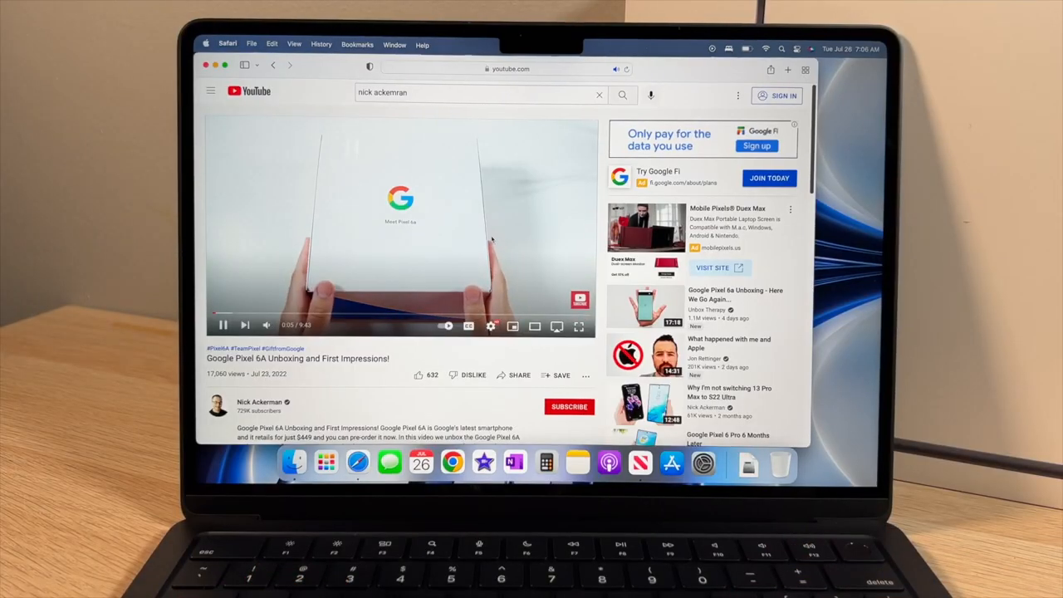
- Start the Google Pixel 6A Unboxing and First Impressions video in Safari
click(579, 325)
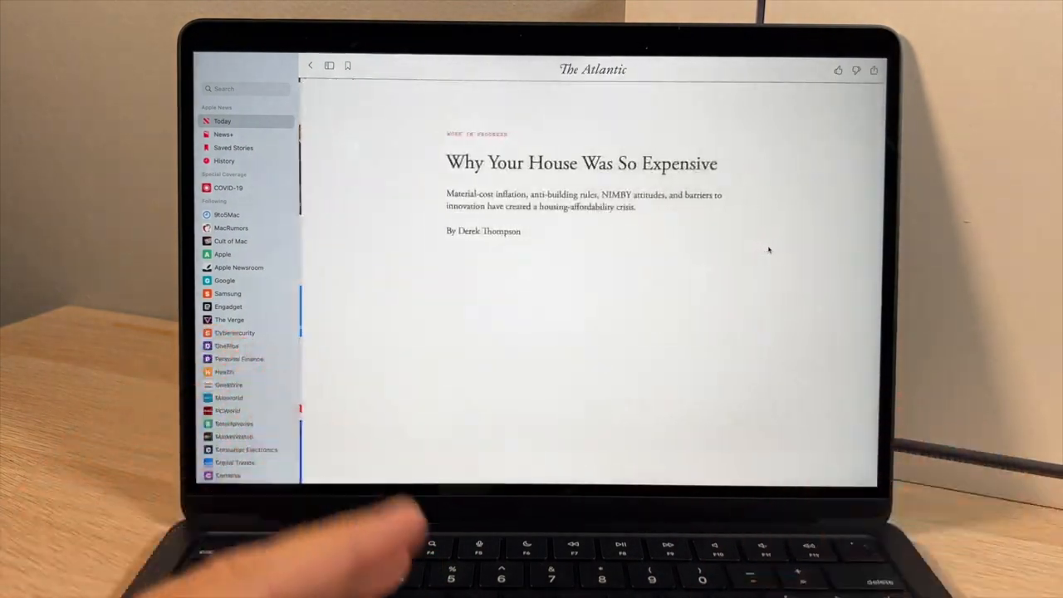
- Scroll The Atlantic housing-cost article, switch to the Safari space, then show Launchpad
scroll(down, 3)
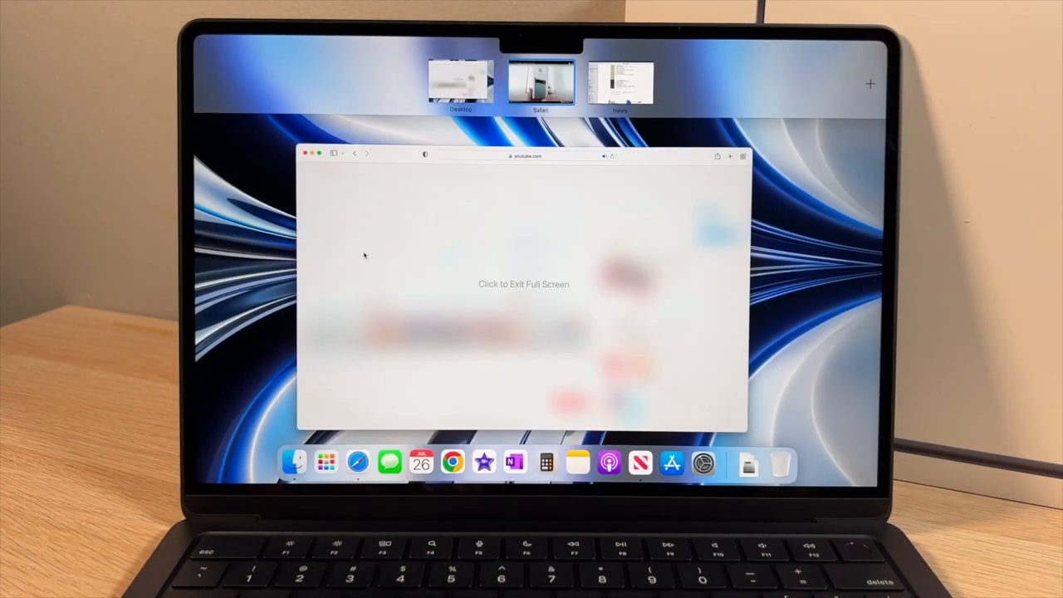
click(540, 82)
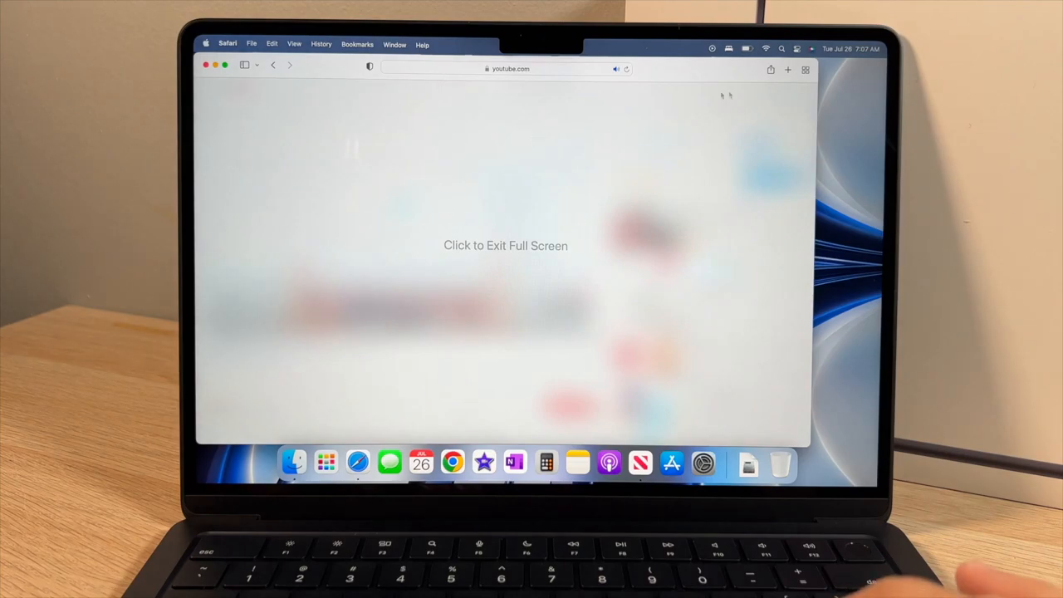
click(327, 462)
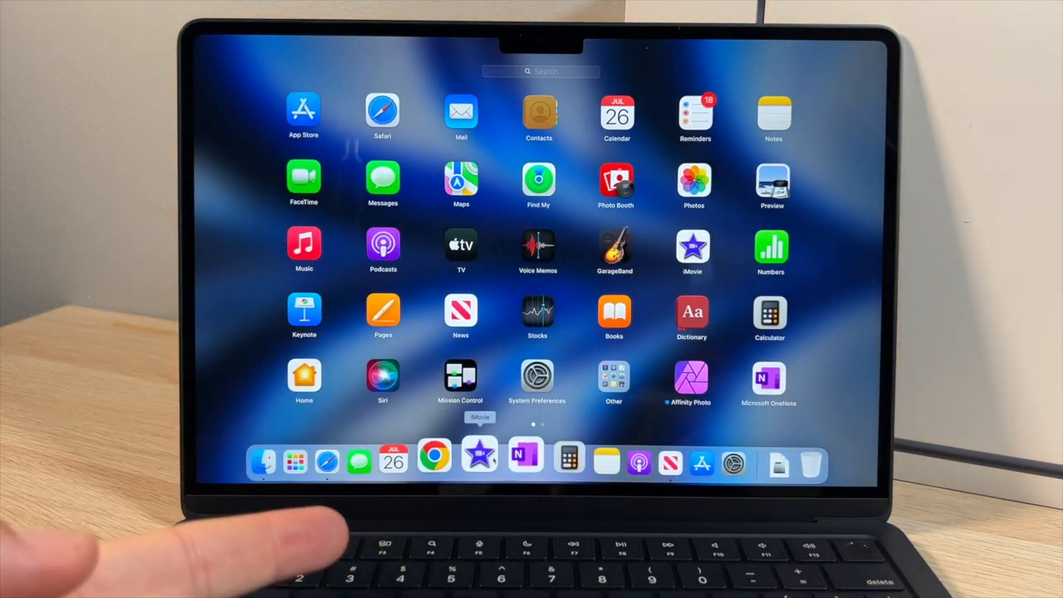